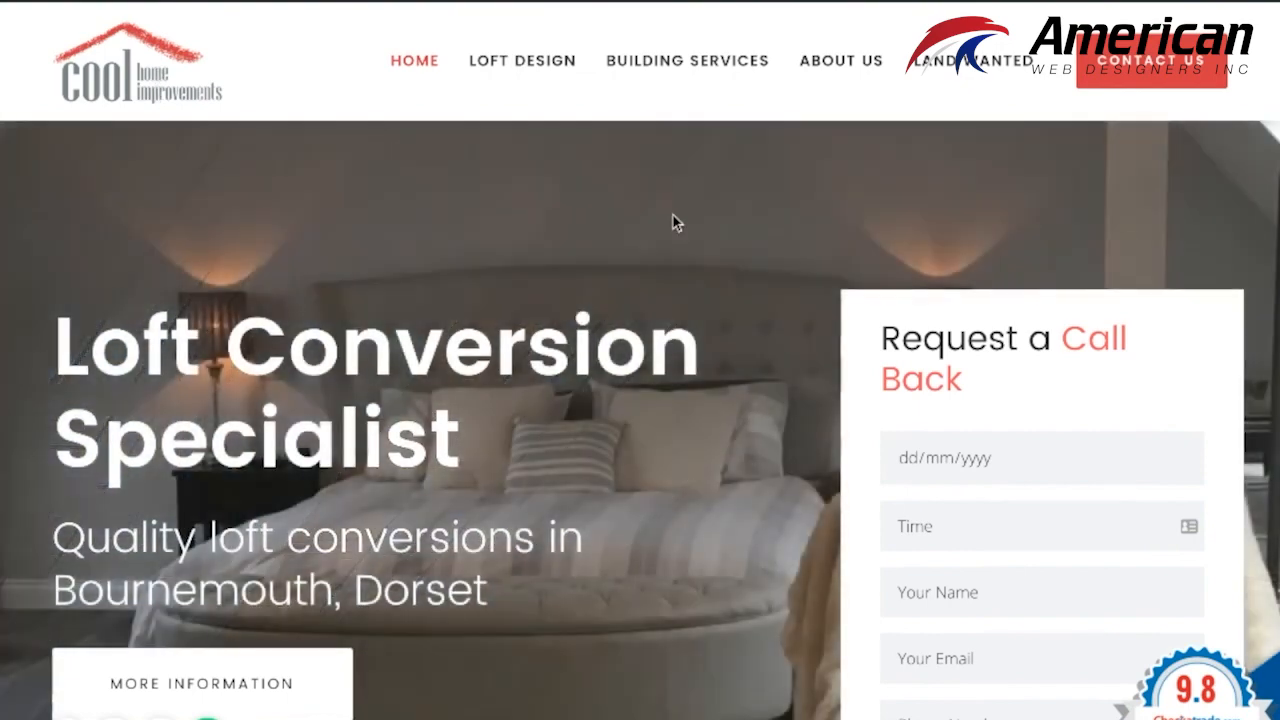
pyautogui.moveTo(200, 75)
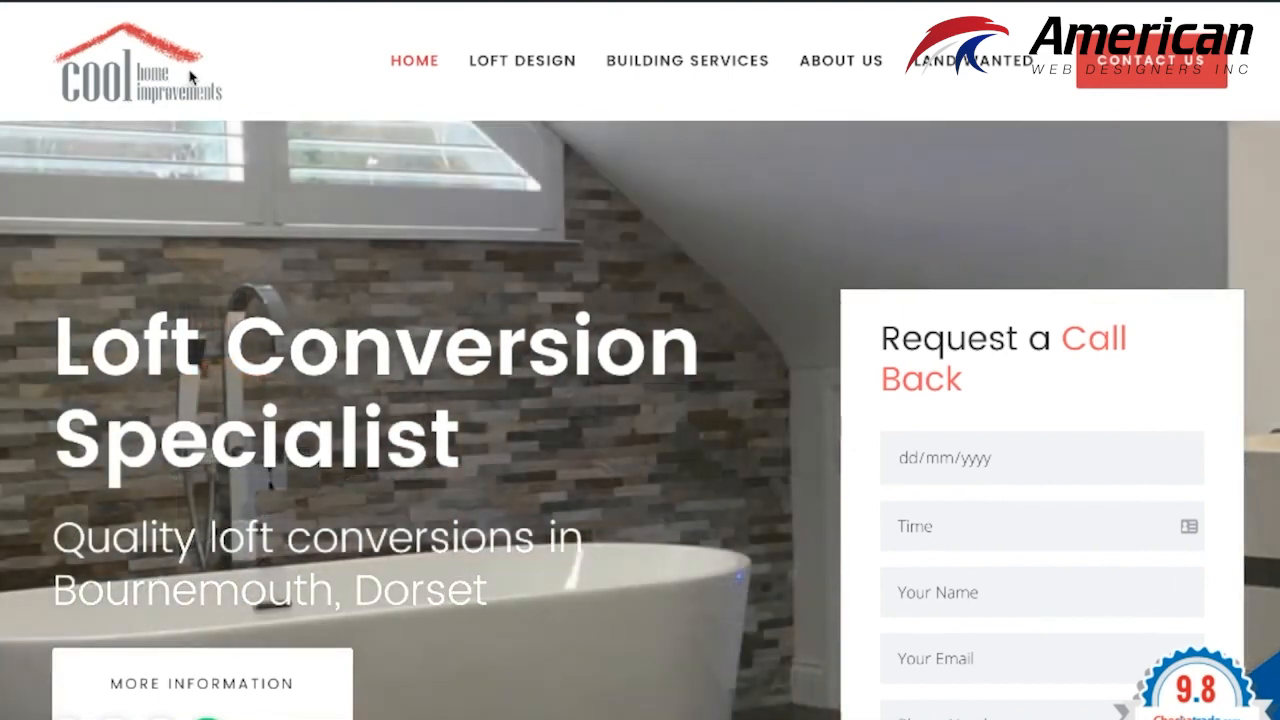
pyautogui.moveTo(547, 234)
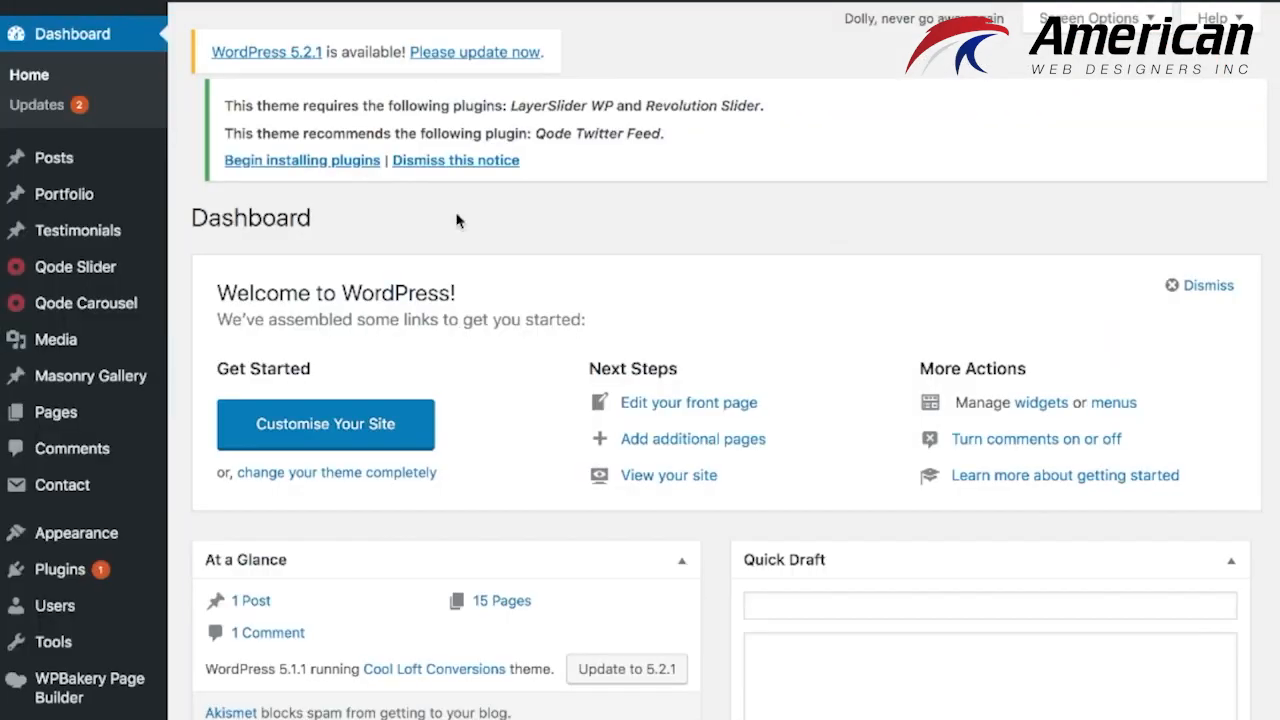
# Step: Search Add New plugins for 'enable media replace', confirm it is Active, then go to Media
pyautogui.click(60, 430)
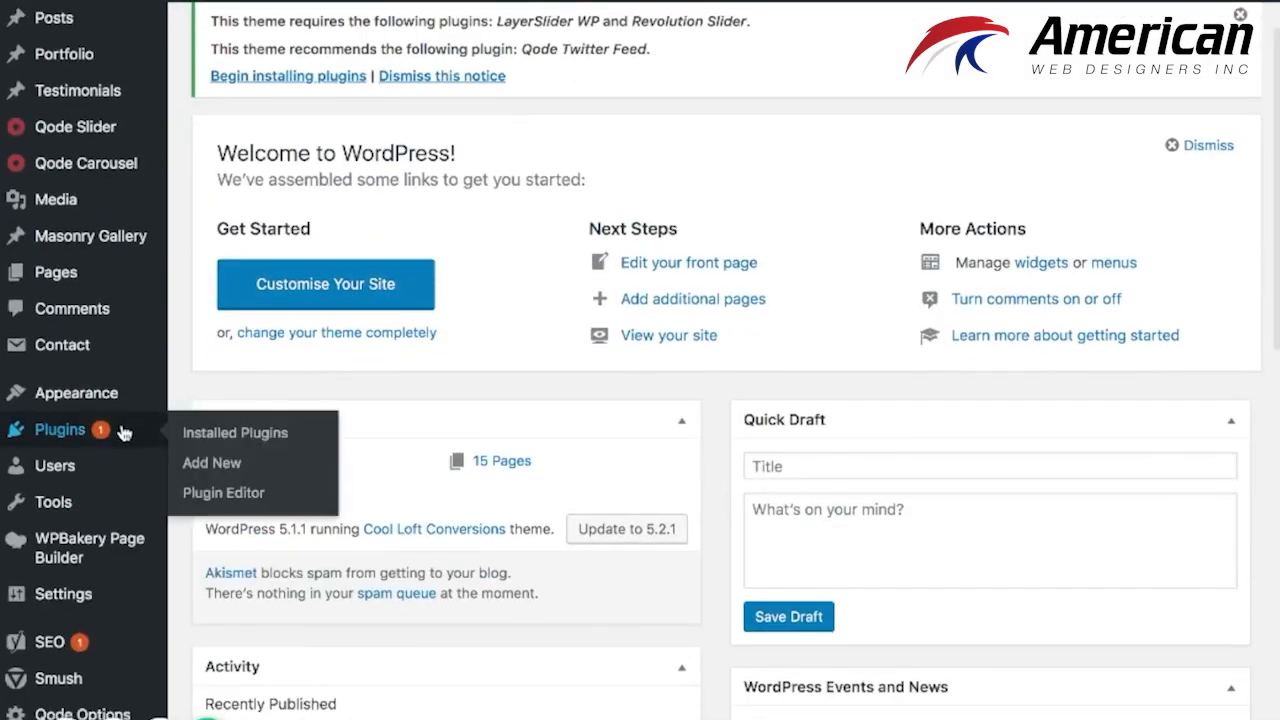
pyautogui.moveTo(211, 463)
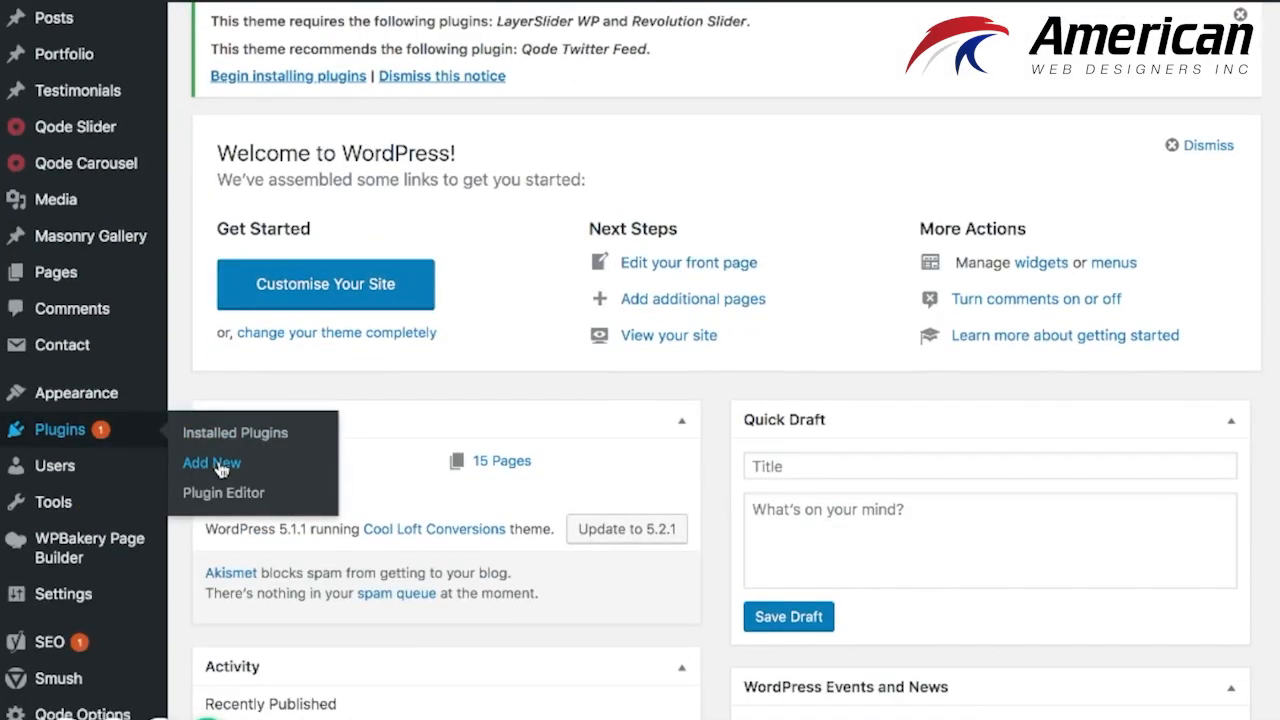
pyautogui.moveTo(675, 472)
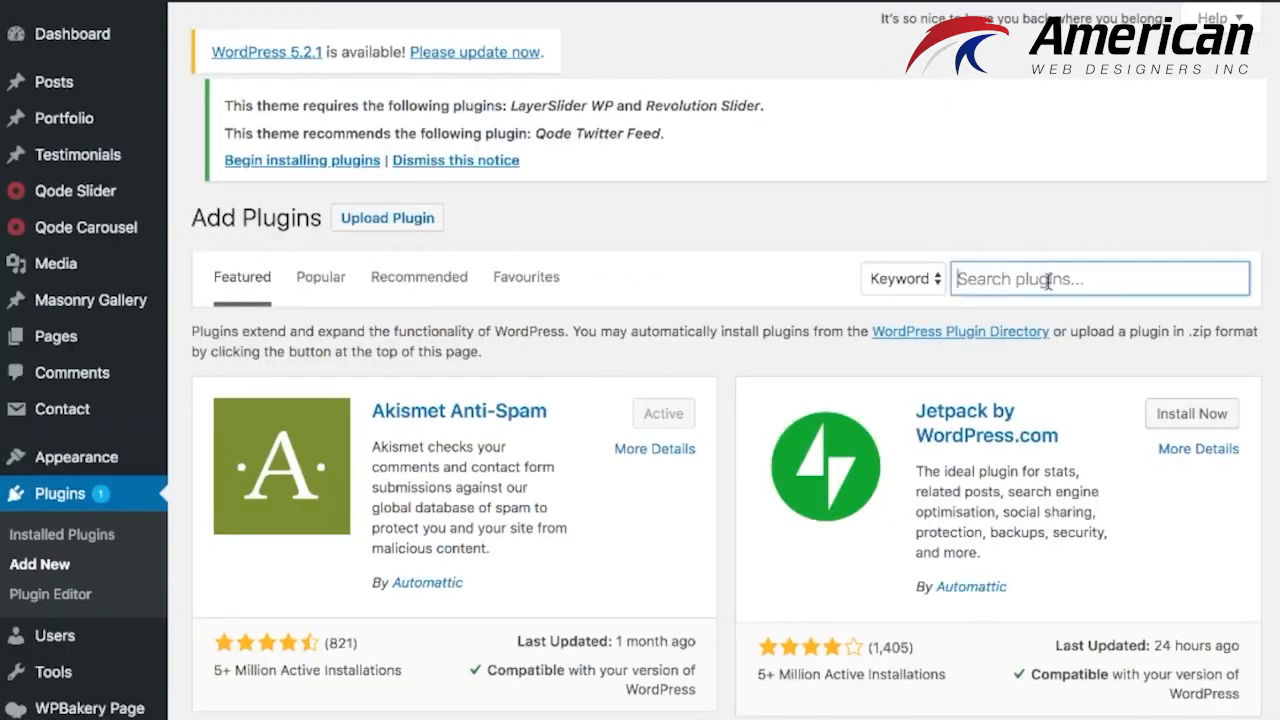
pyautogui.write('enable media replace')
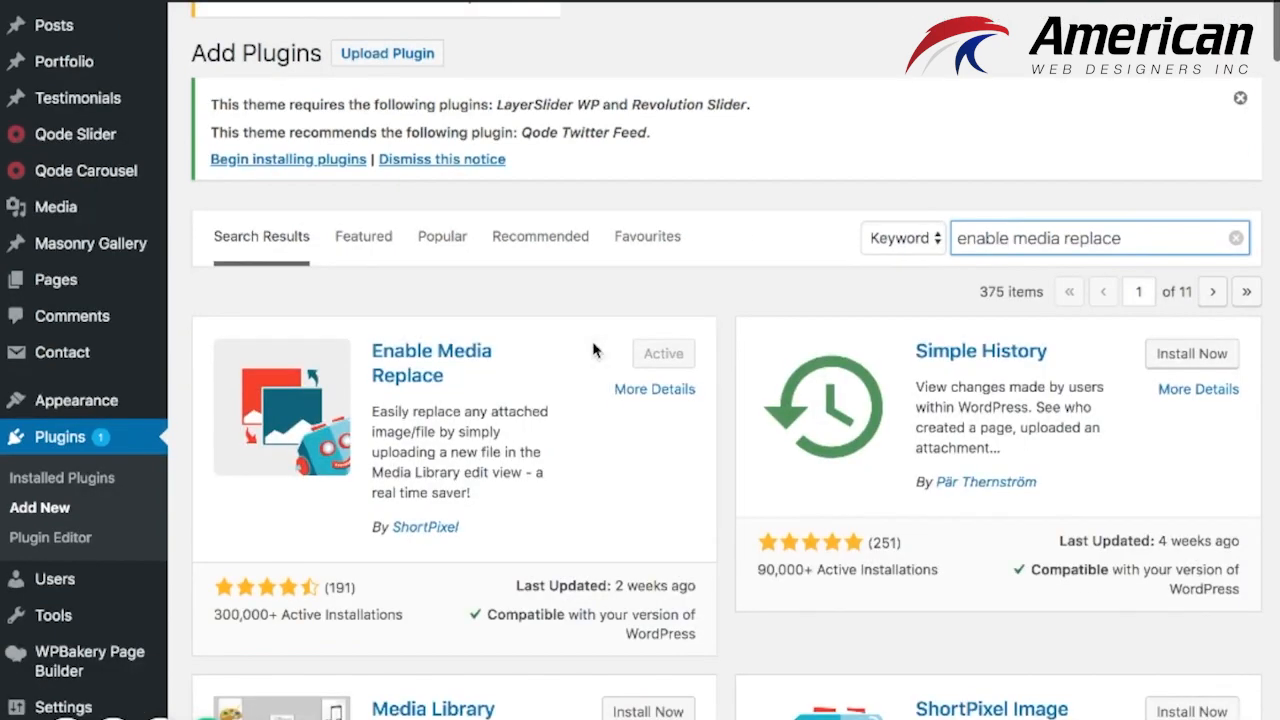
pyautogui.scroll(-3)
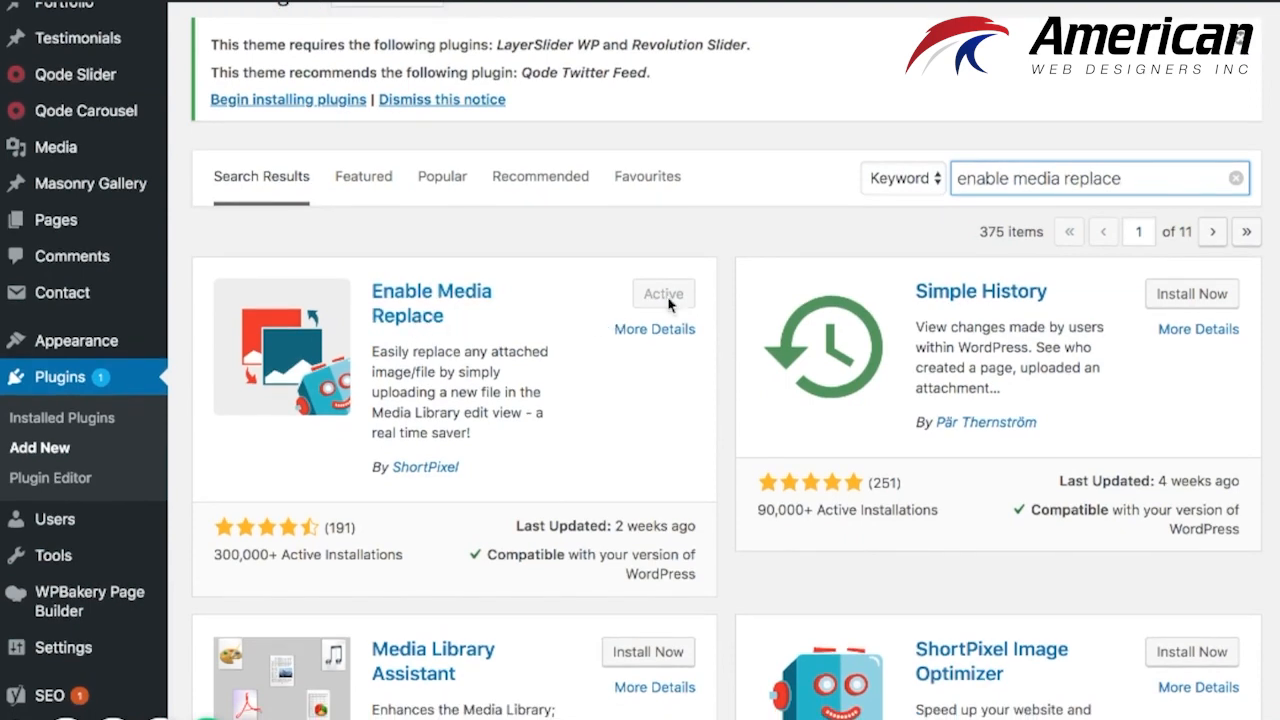
pyautogui.moveTo(666, 303)
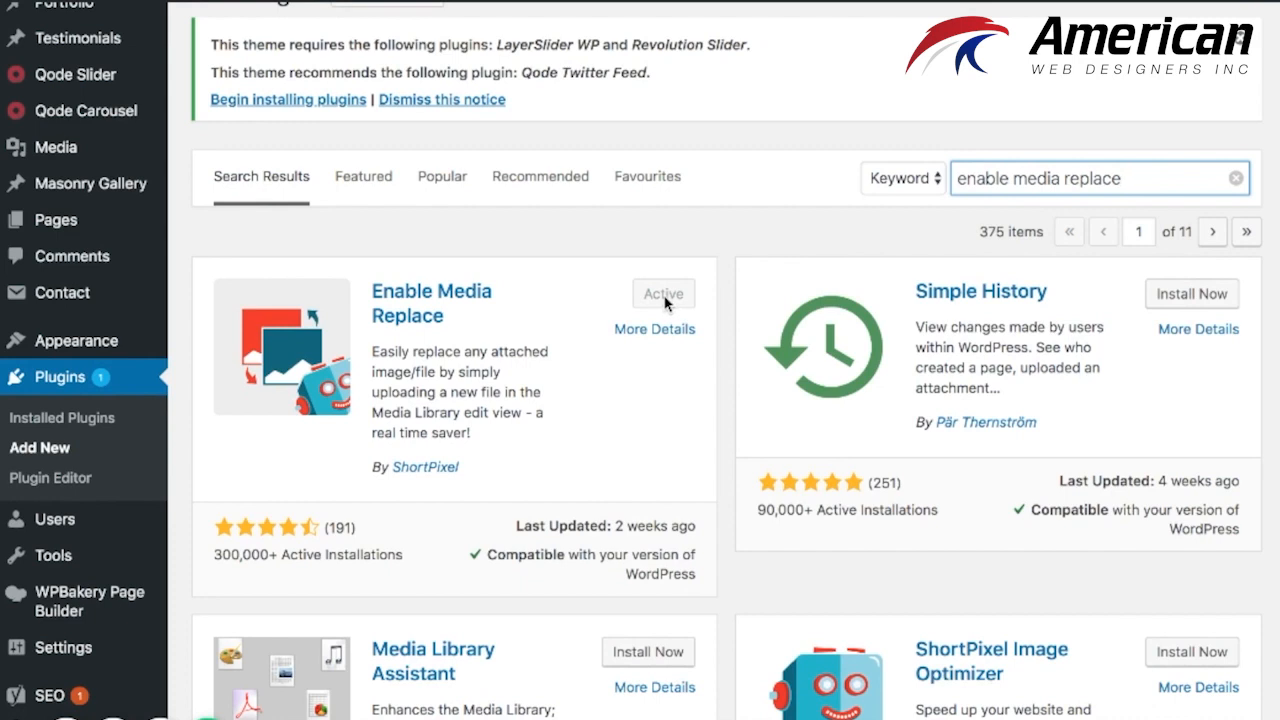
pyautogui.moveTo(437, 316)
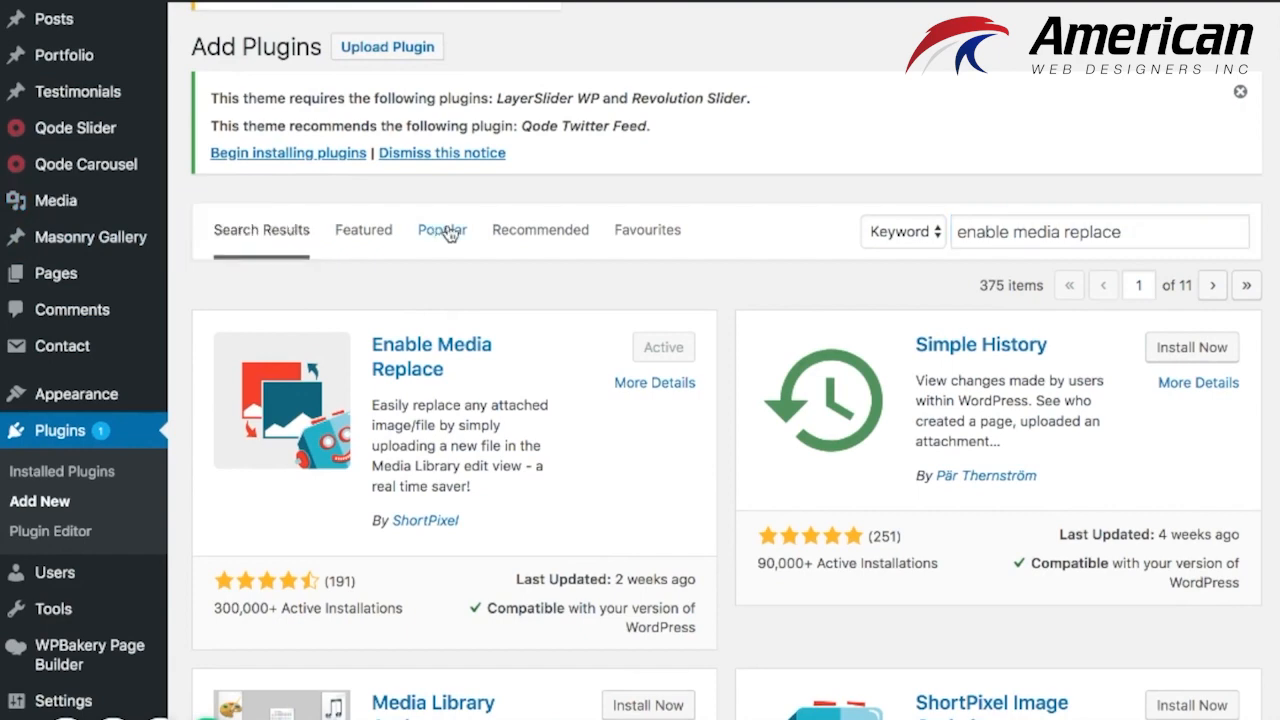
pyautogui.click(56, 201)
pyautogui.write('logo')
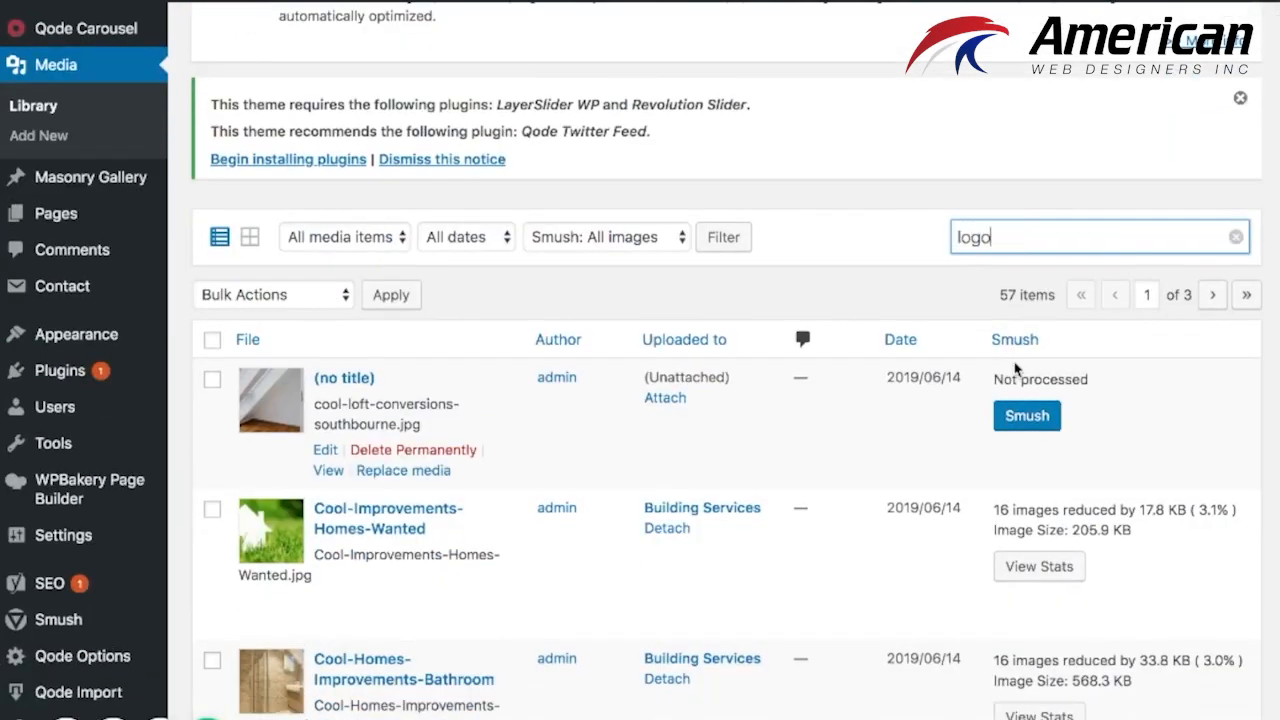
pyautogui.moveTo(808, 305)
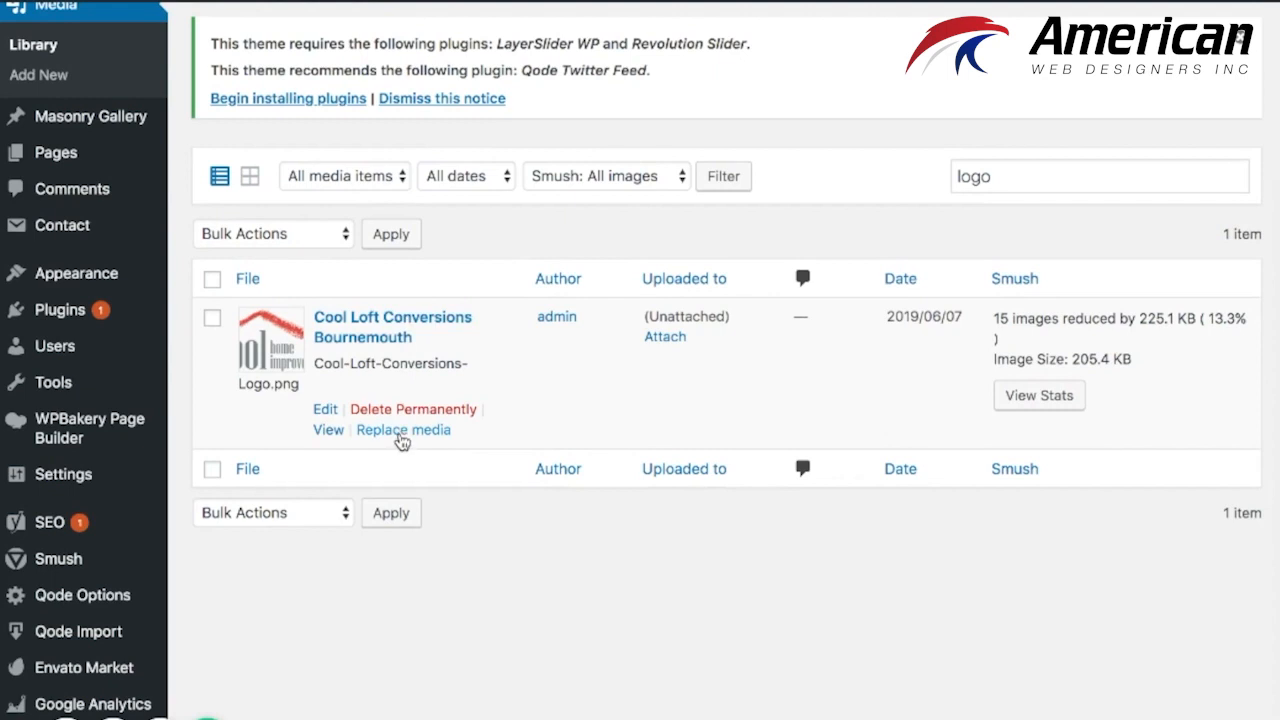
pyautogui.moveTo(399, 420)
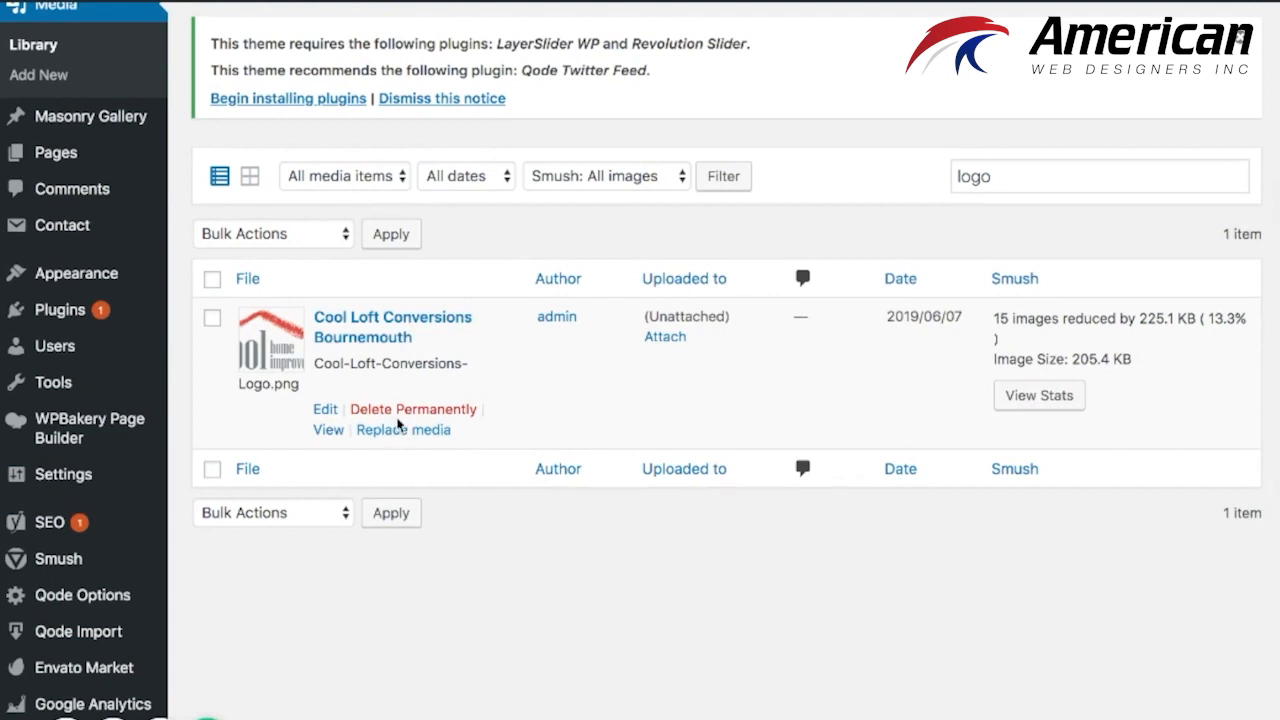
# Step: Open the Cool Loft Conversions Bournemouth logo from the 'logo' library search
pyautogui.doubleClick(392, 317)
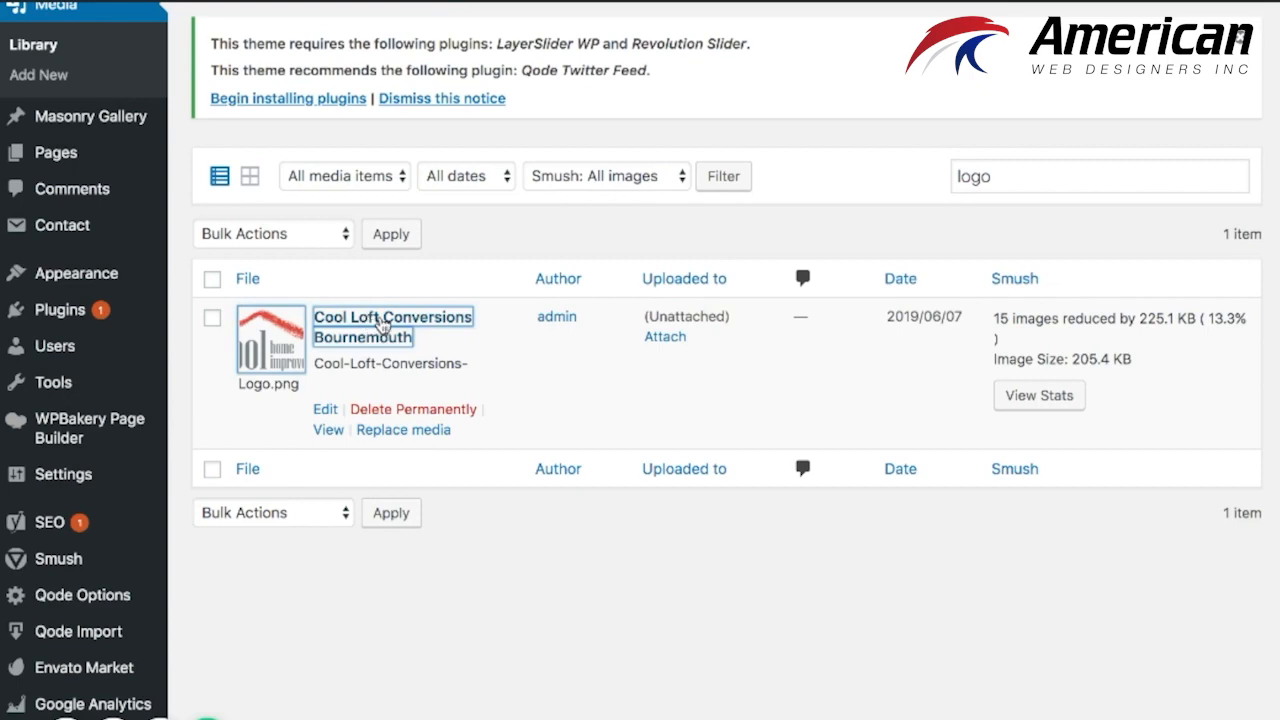
# Step: Start replacing Cool-Loft-Conversions-Logo.png by uploading a new file from Replace media
pyautogui.click(393, 317)
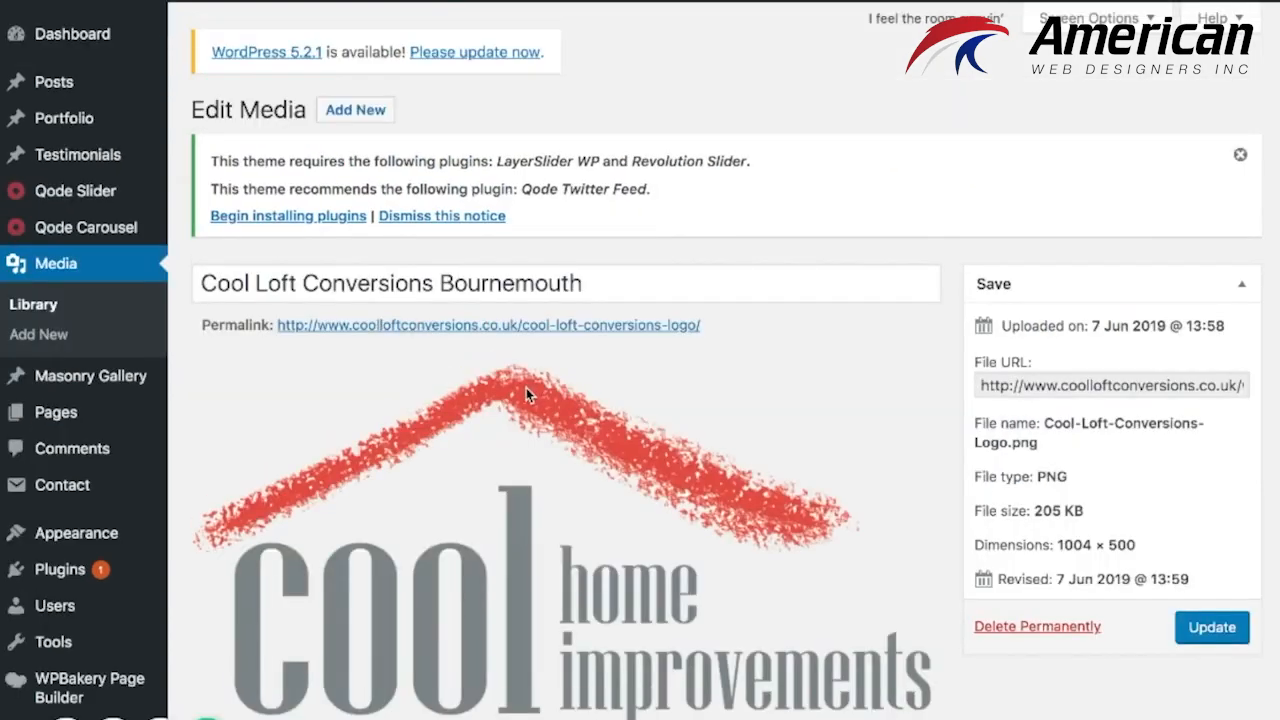
pyautogui.scroll(-3)
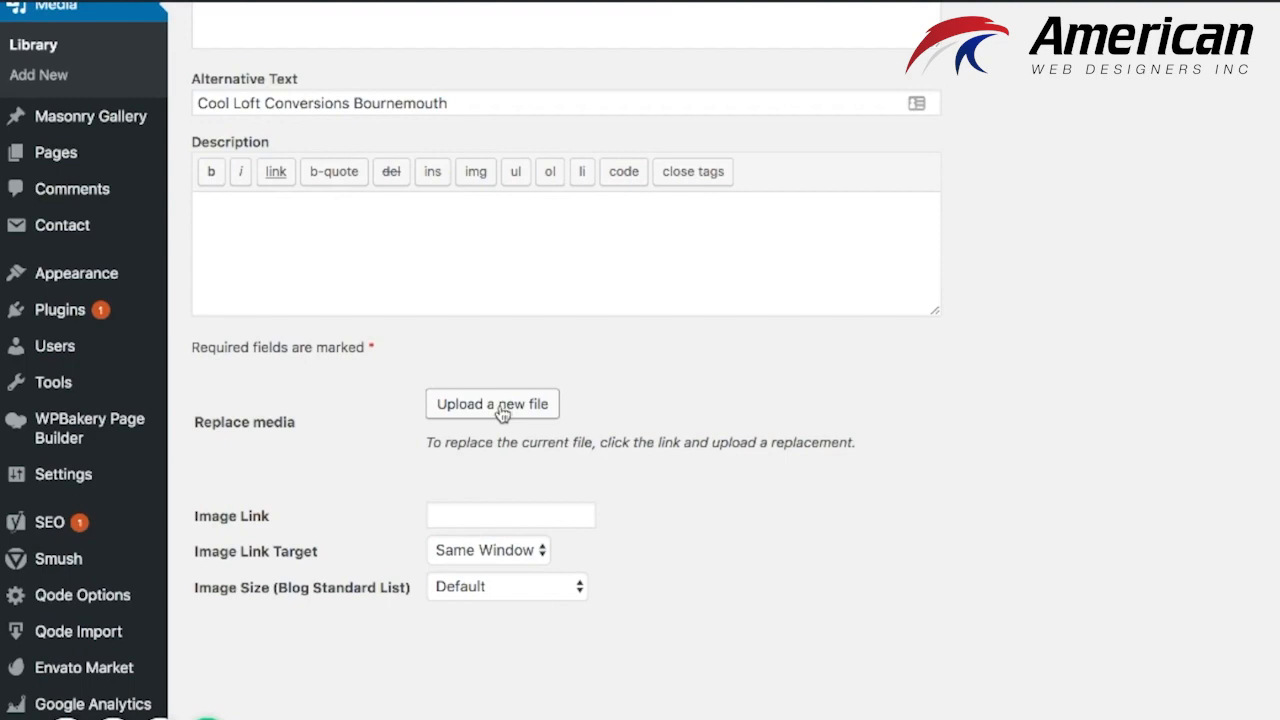
pyautogui.click(491, 404)
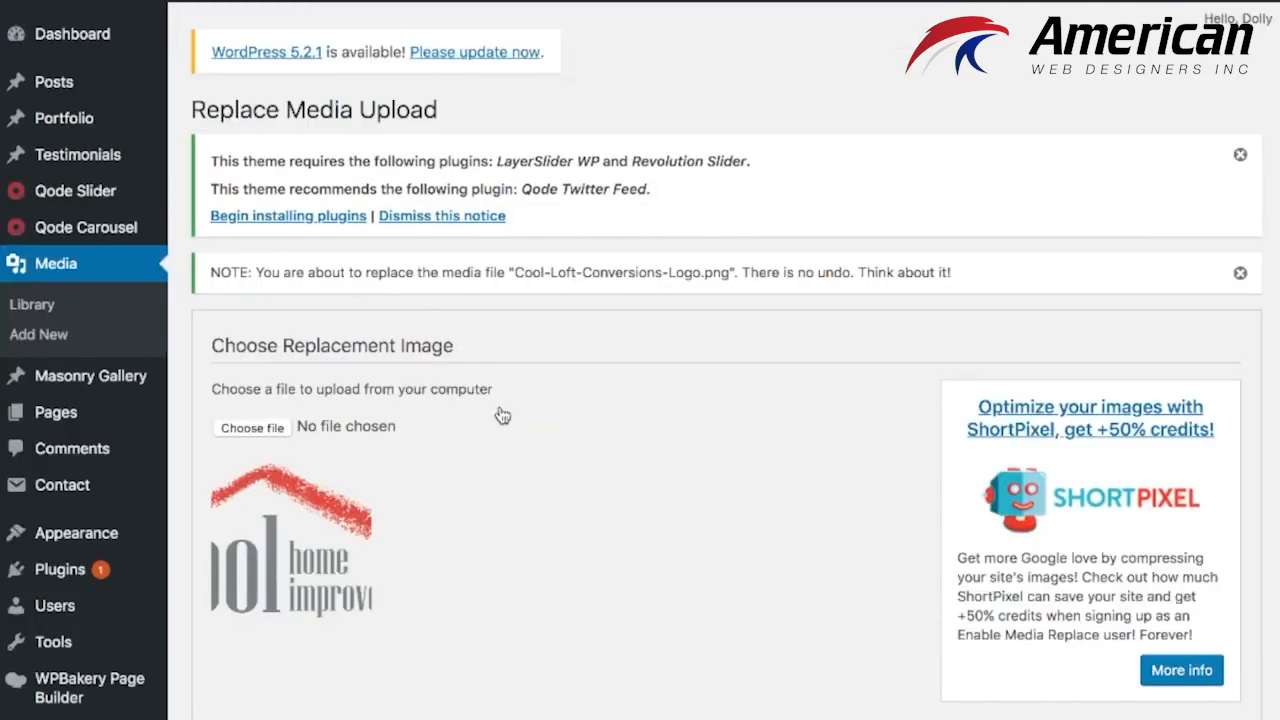
pyautogui.scroll(-3)
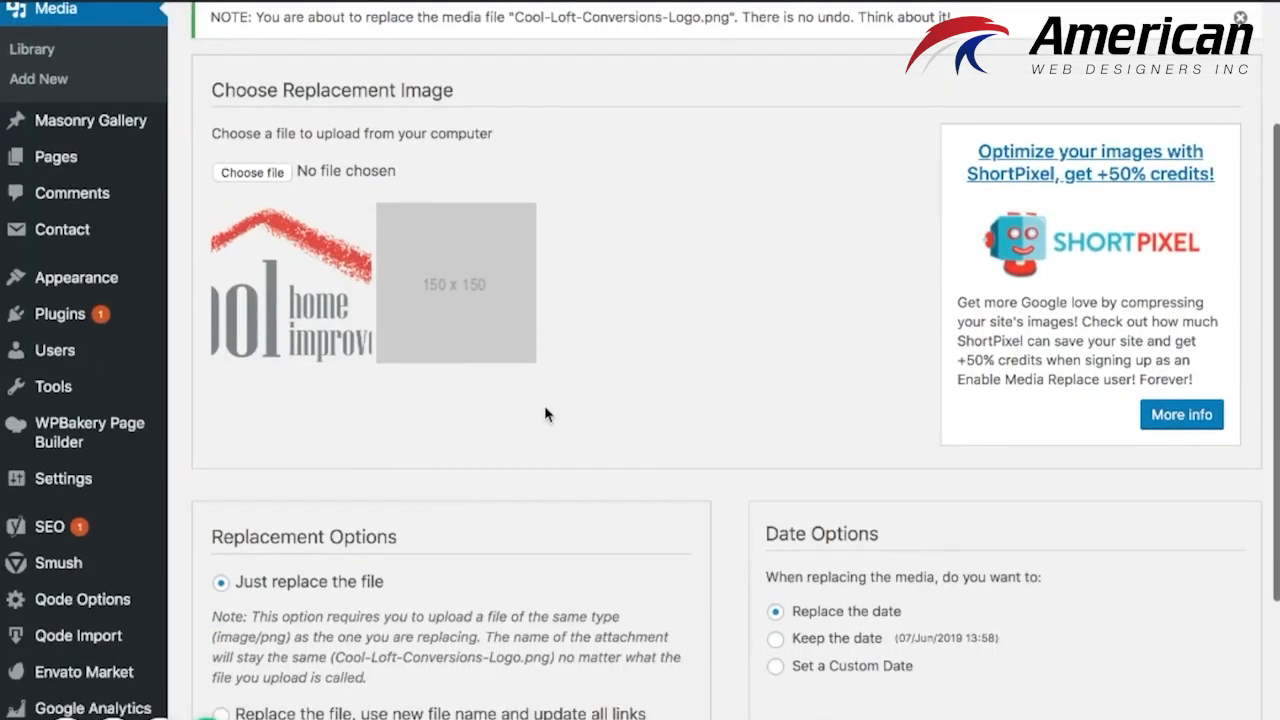
pyautogui.scroll(-3)
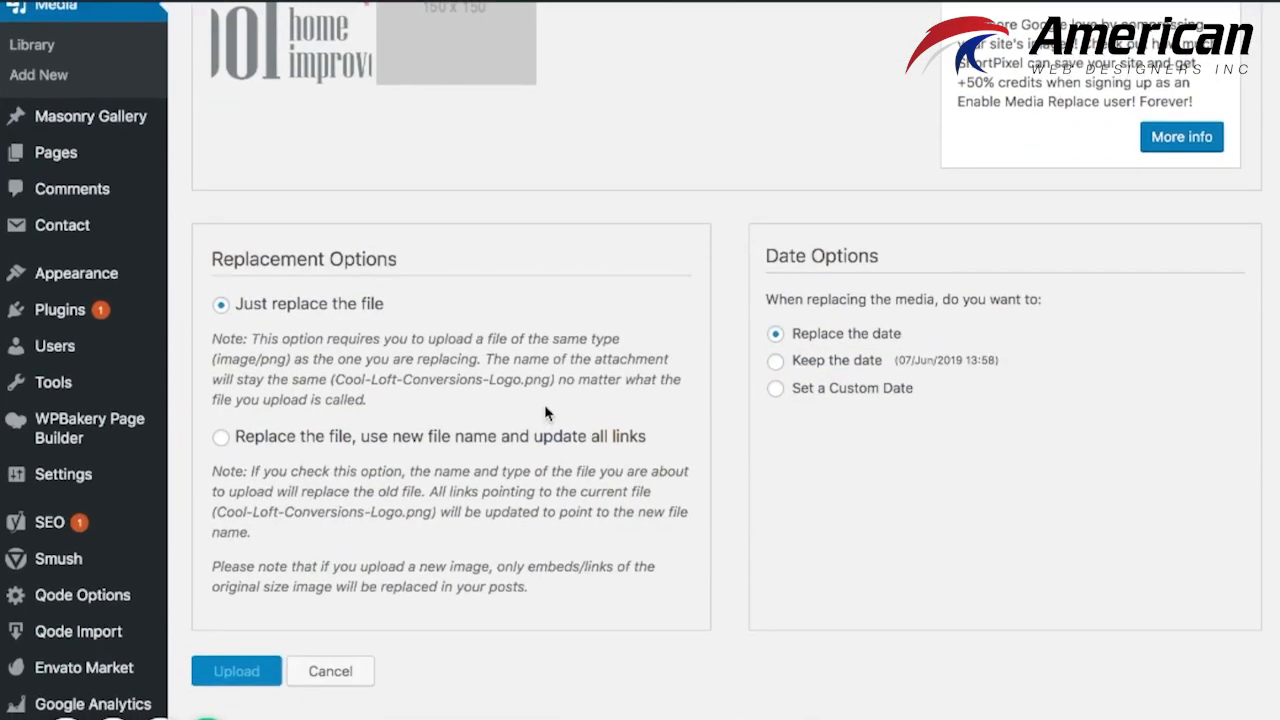
pyautogui.moveTo(530, 415)
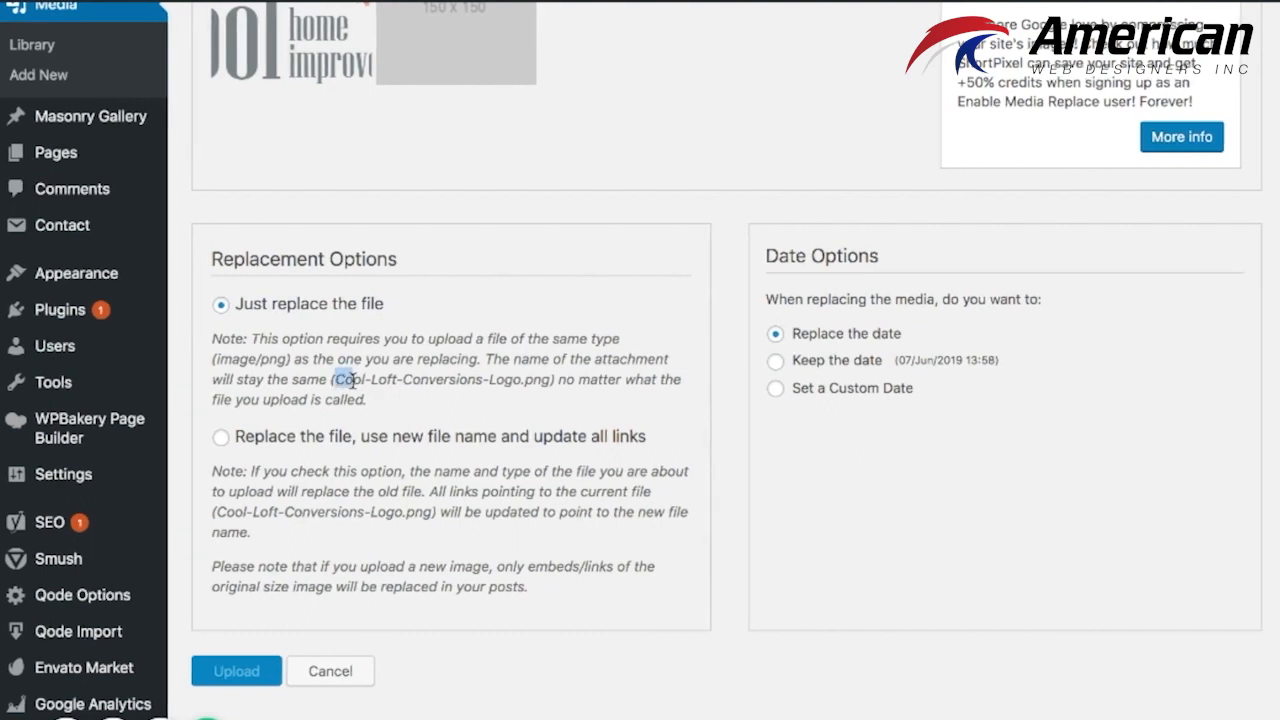
pyautogui.moveTo(335, 379); pyautogui.dragTo(552, 379)
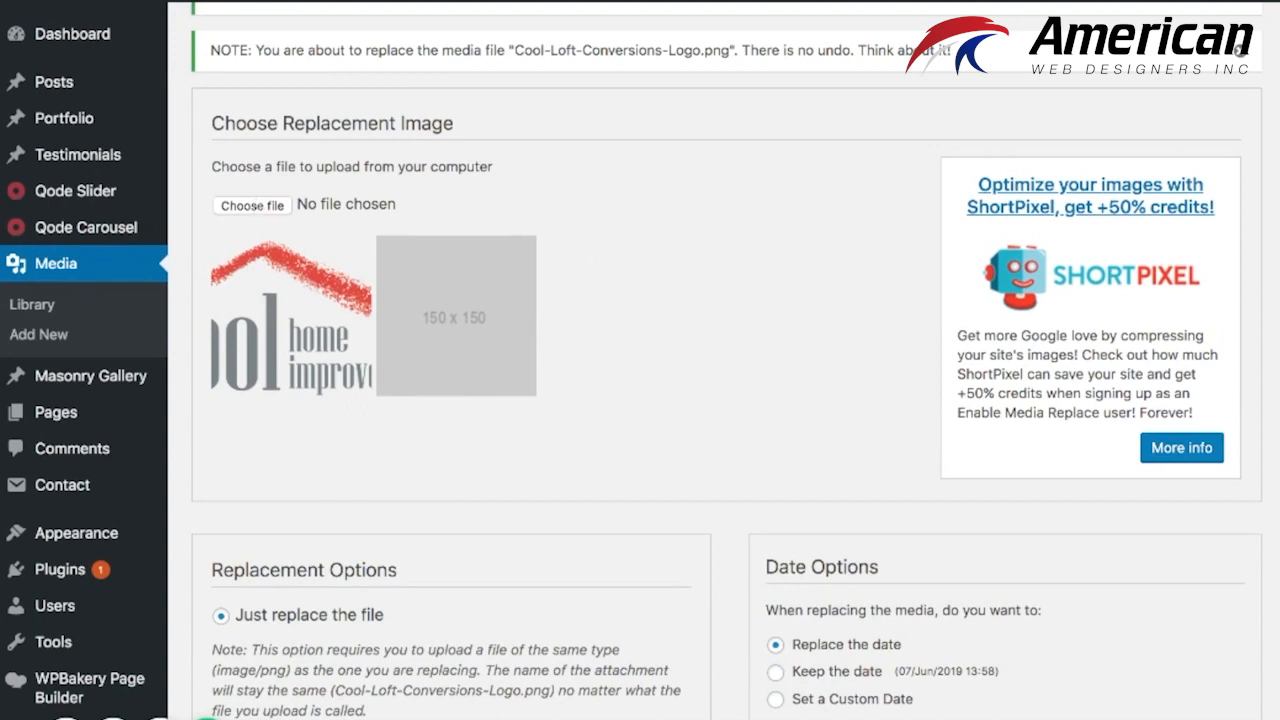
# Step: Upload the new cool loft conversions logo, just replacing the file and its date
pyautogui.click(251, 205)
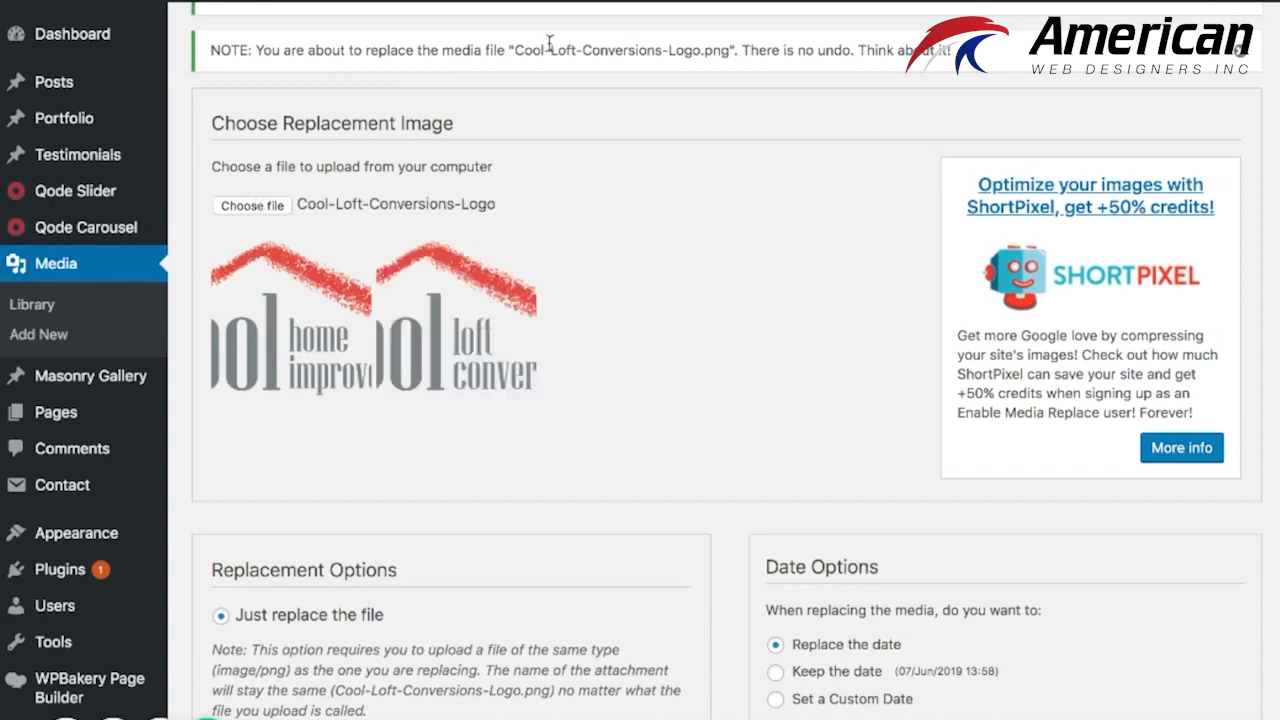
pyautogui.moveTo(390, 332)
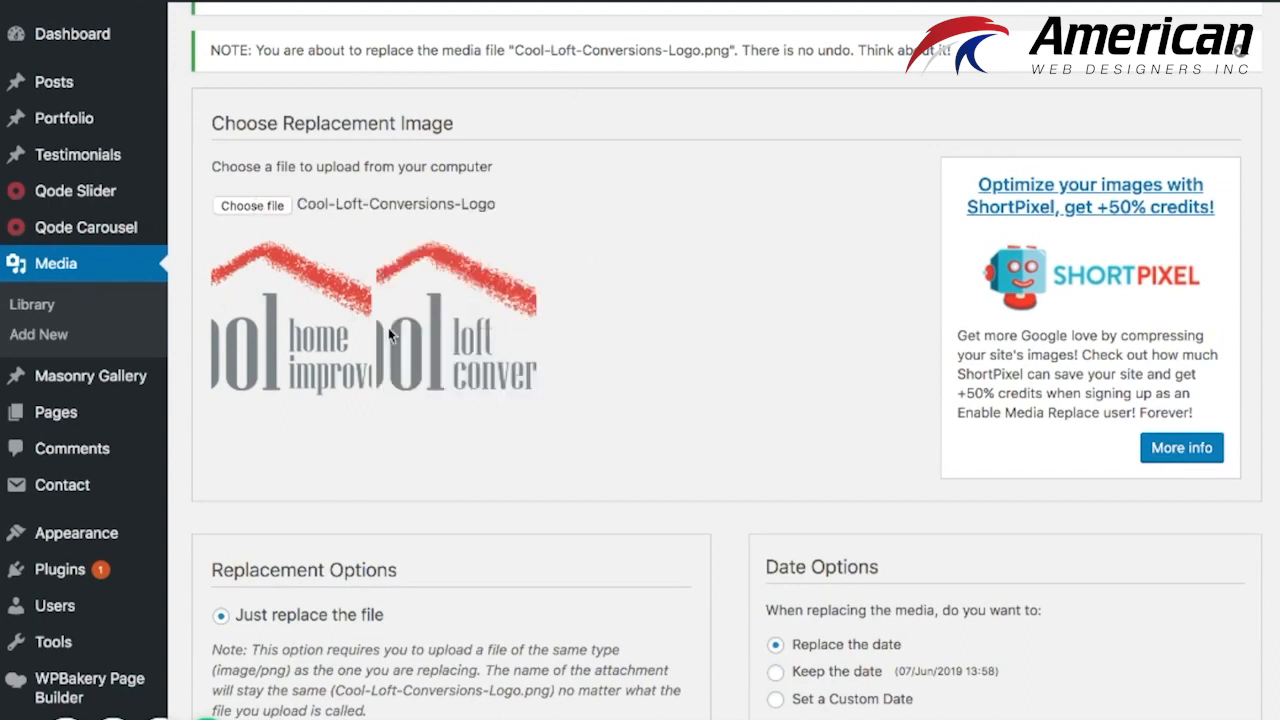
pyautogui.scroll(-3)
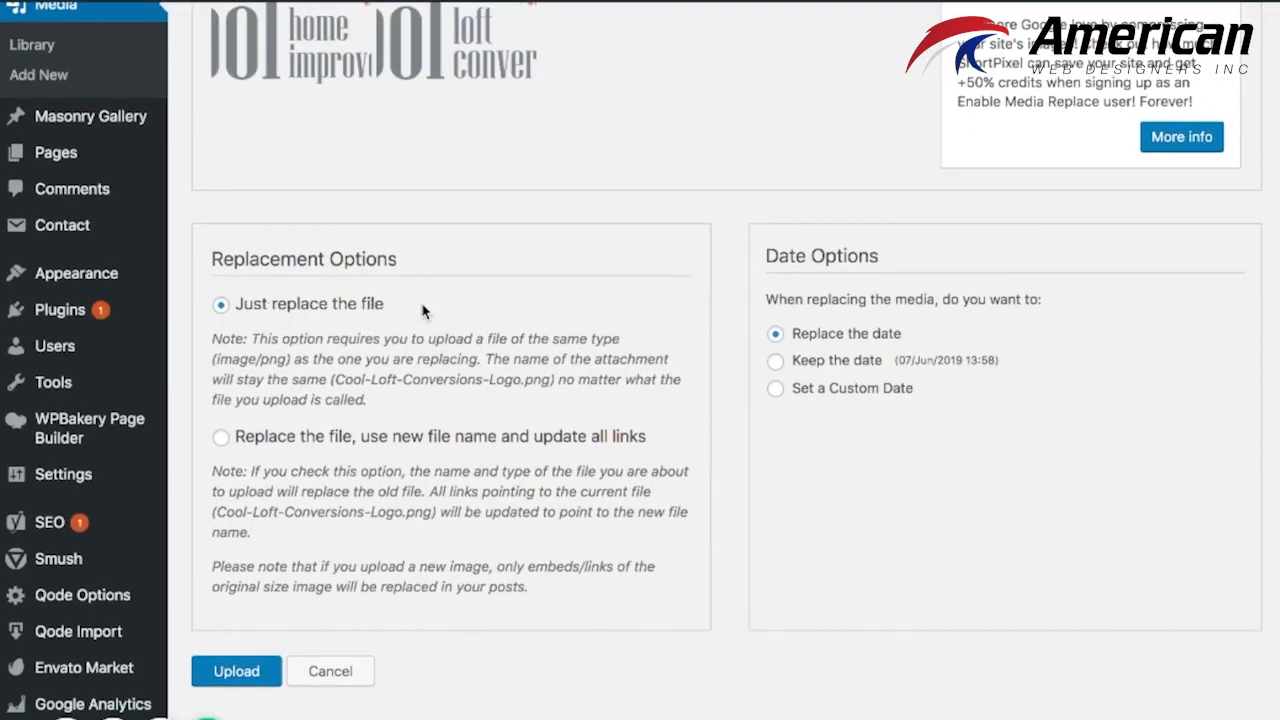
pyautogui.moveTo(510, 454)
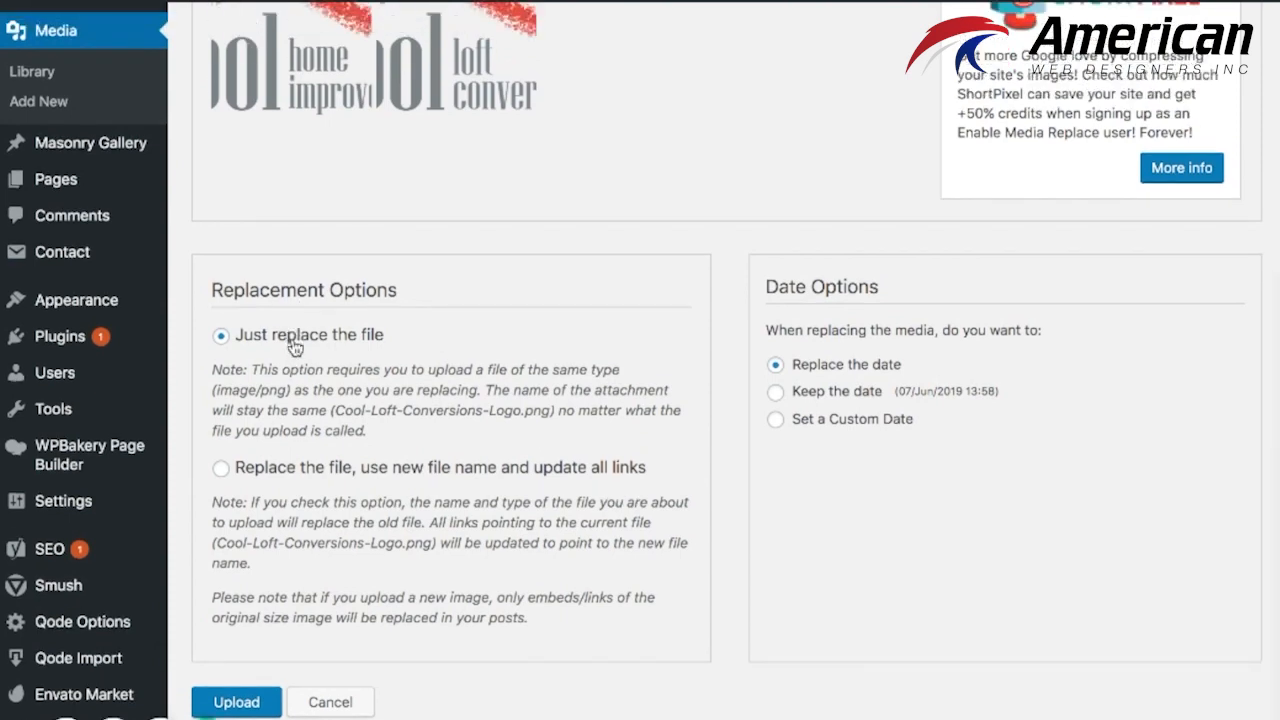
pyautogui.scroll(-3)
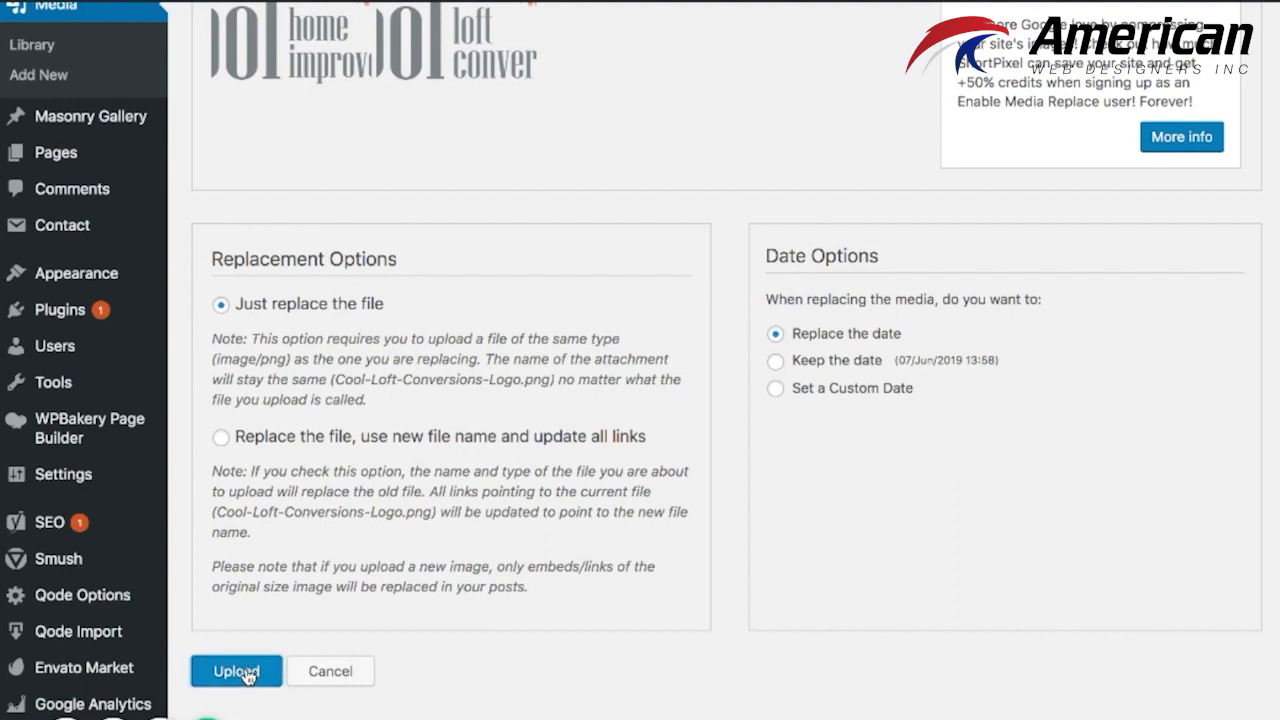
pyautogui.moveTo(618, 398)
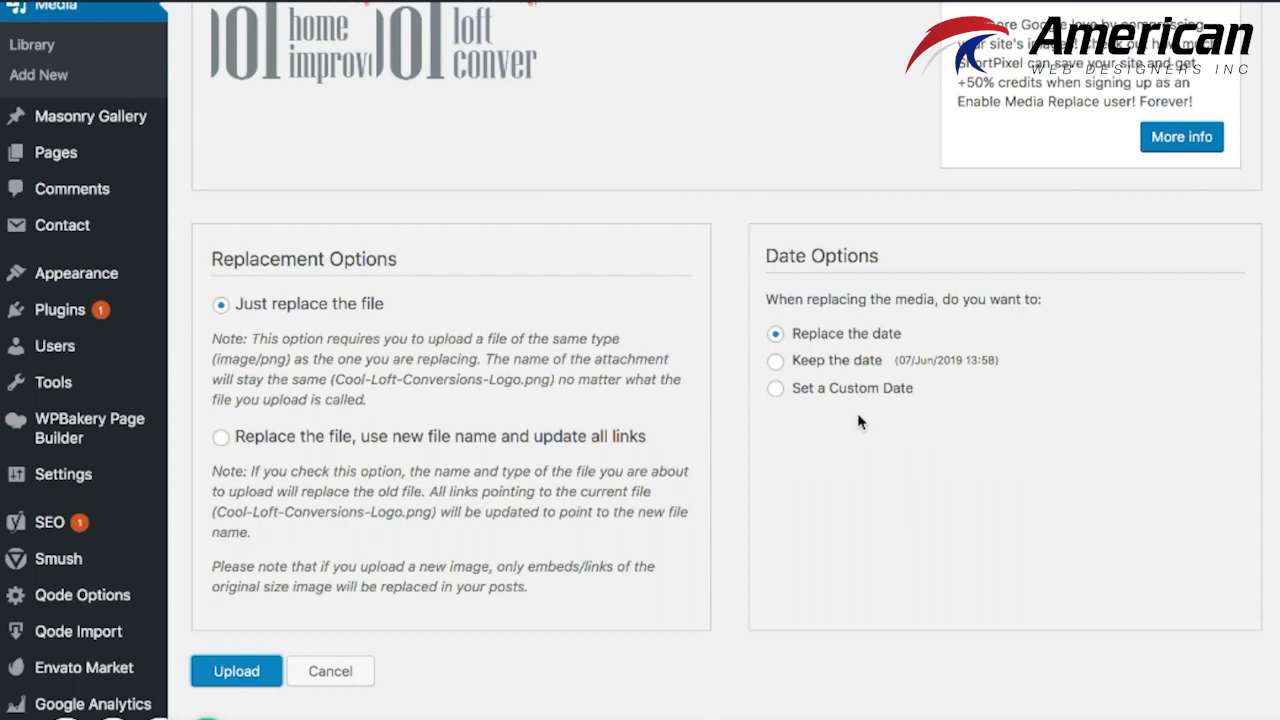
pyautogui.moveTo(712, 345)
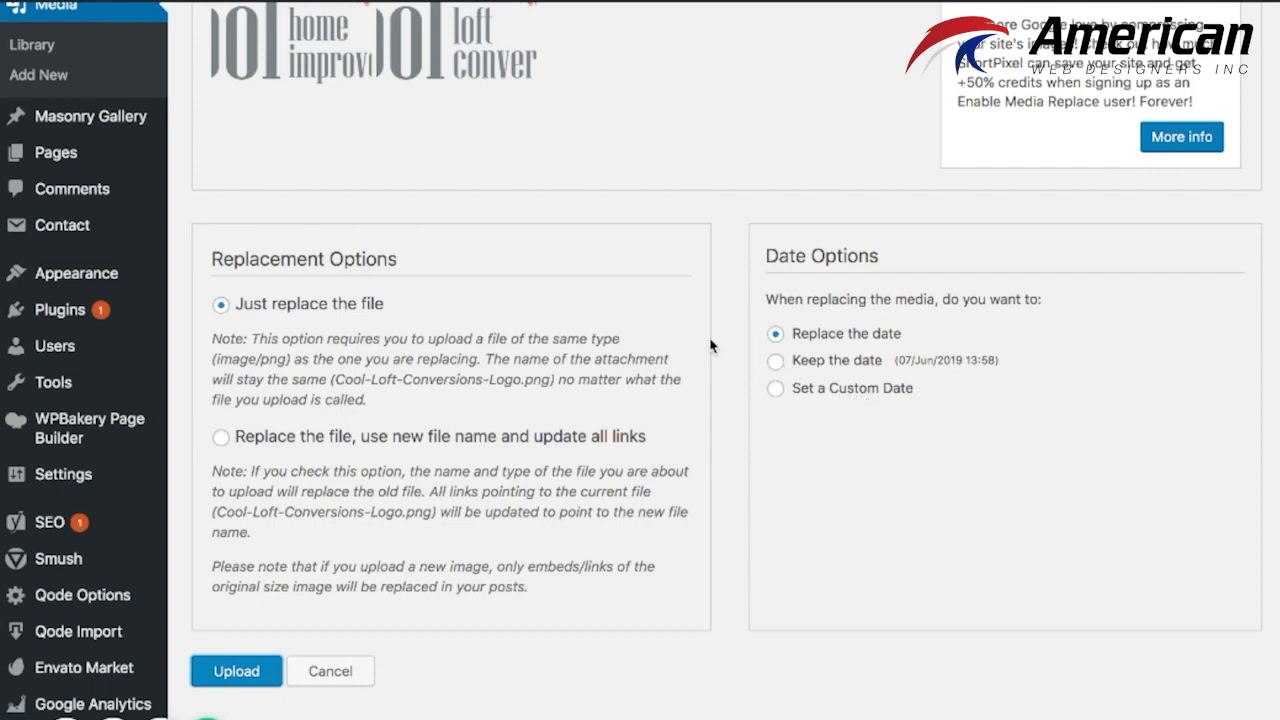
pyautogui.click(235, 671)
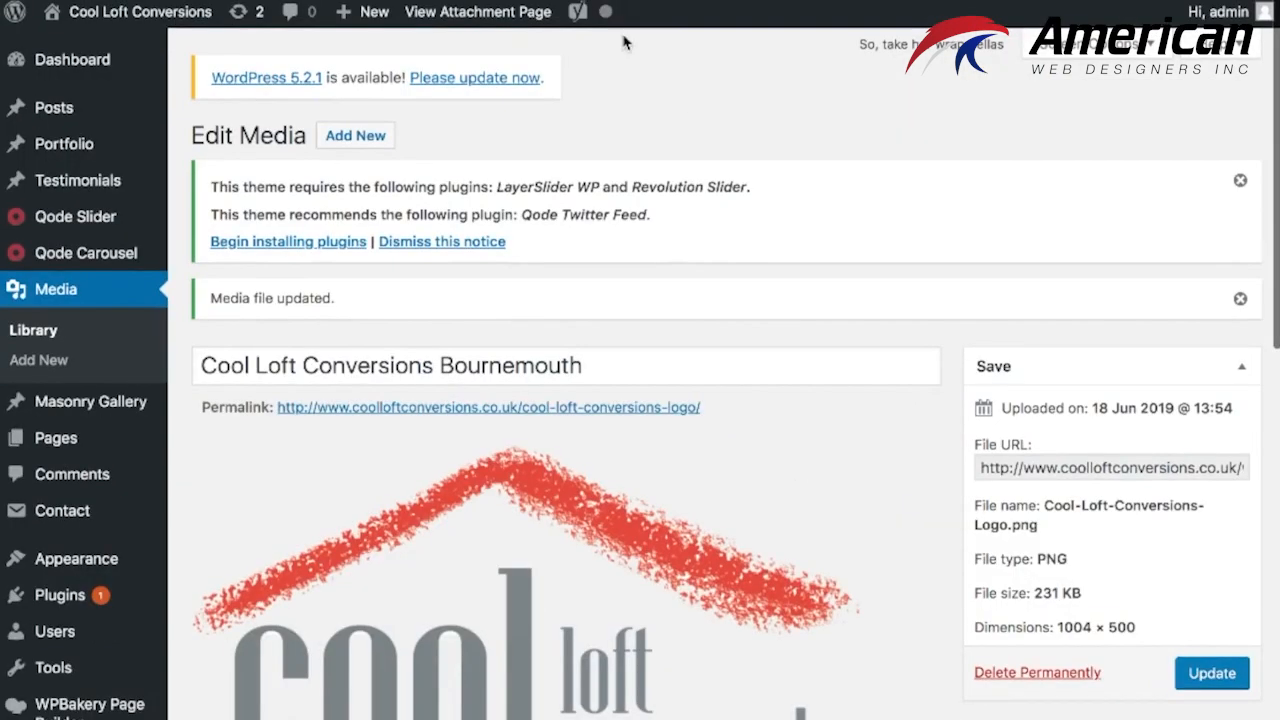
# Step: Review the updated Cool-Loft-Conversions-Logo.png details: 231 KB PNG, 1004 × 500
pyautogui.scroll(-3)
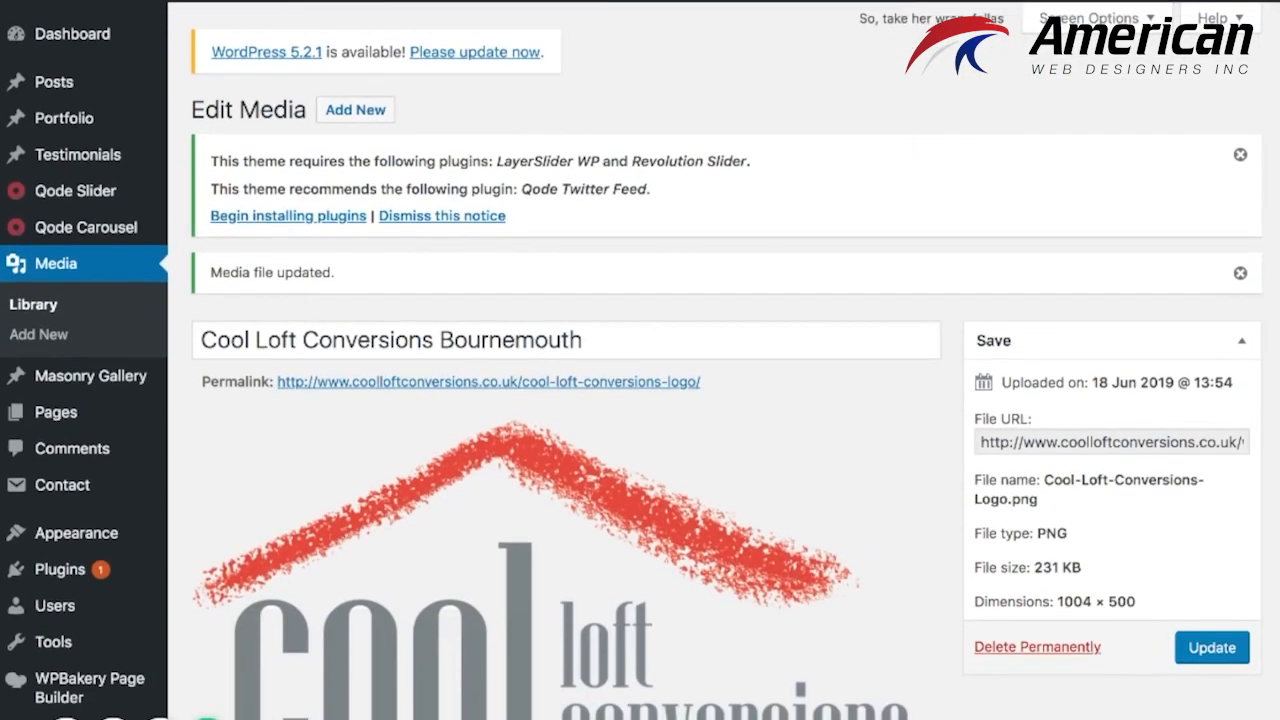
pyautogui.moveTo(828, 332)
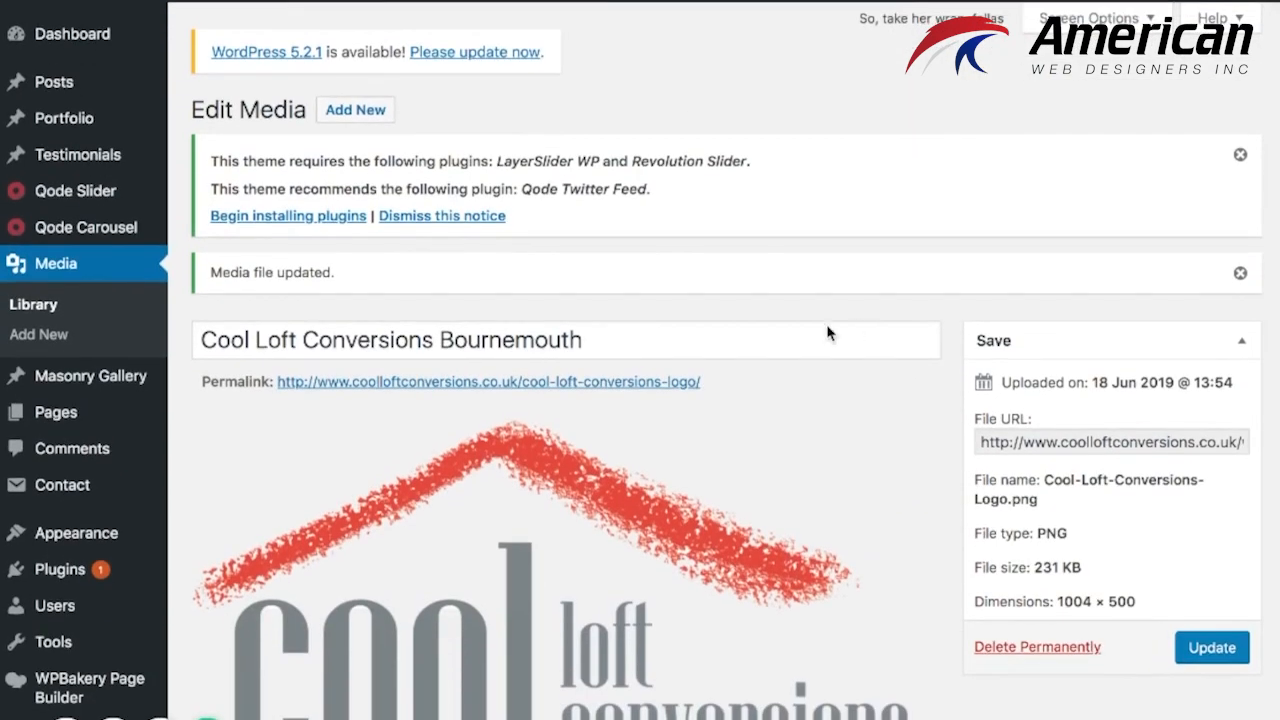